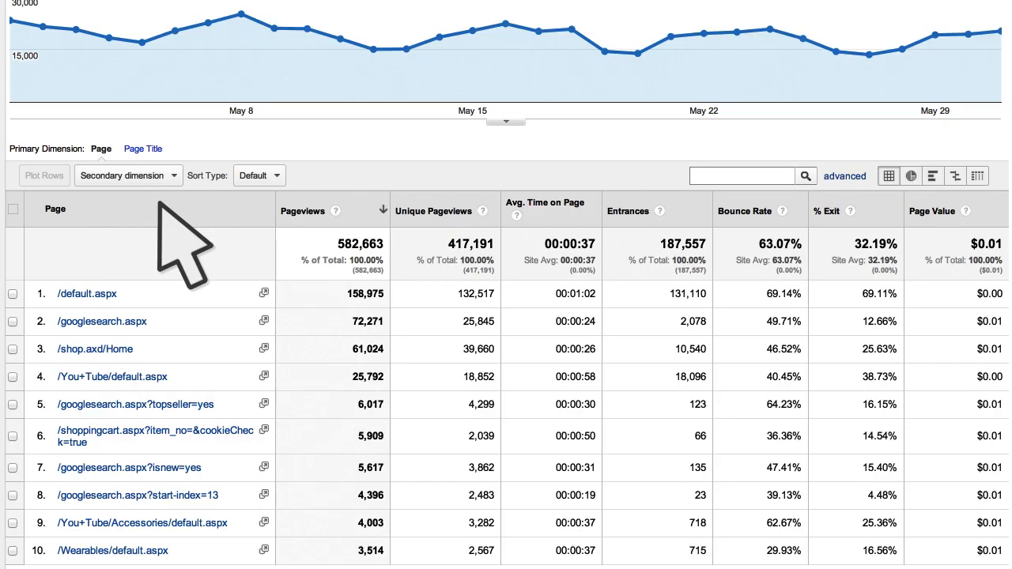
- Bring up the Content Drilldown report under Behavior > Site Content
{"action": "scroll", "scroll_direction": "down", "scroll_amount": 3}
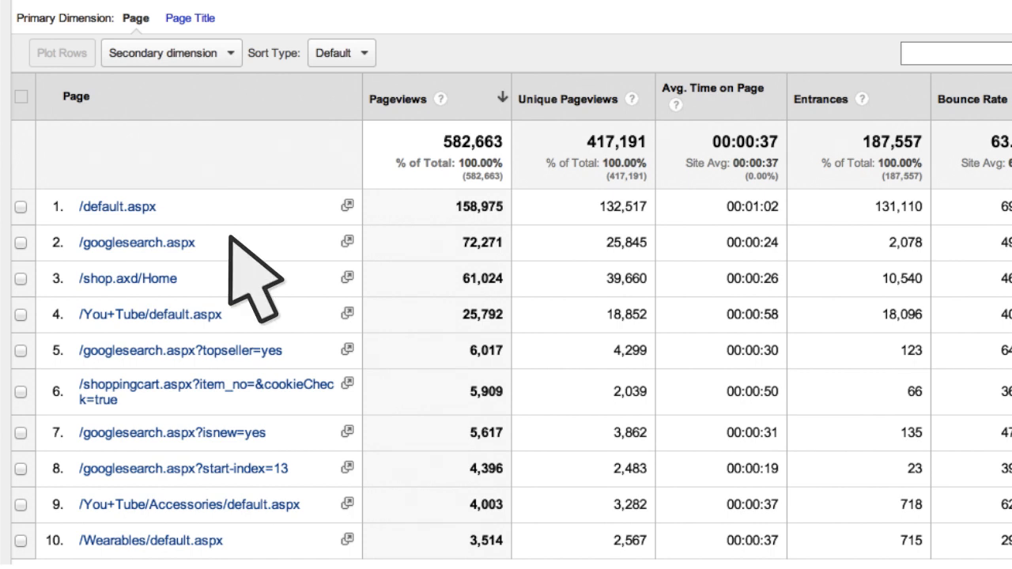
{"action": "left_click", "coordinate": [189, 18]}
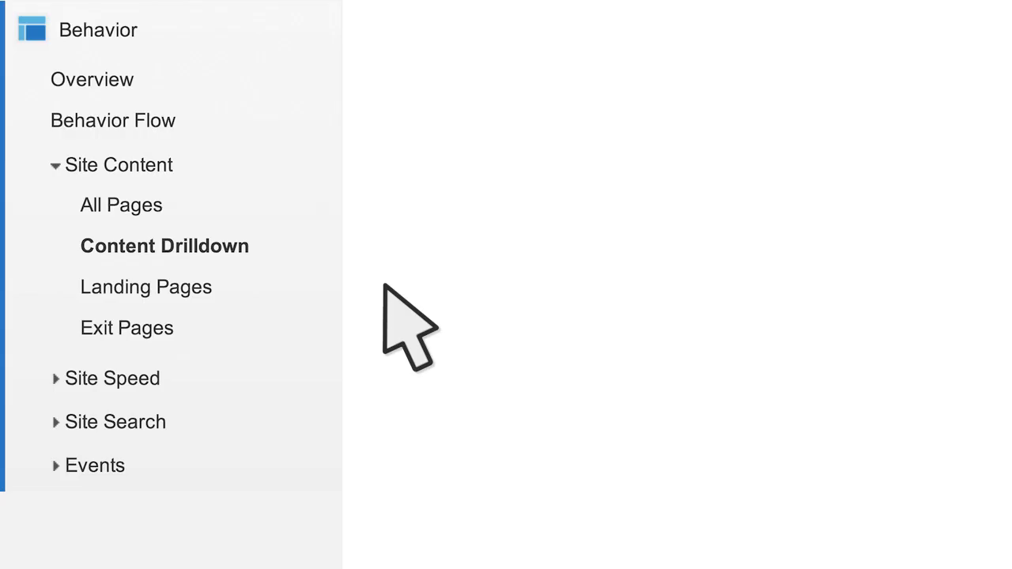
{"action": "left_click", "coordinate": [164, 246]}
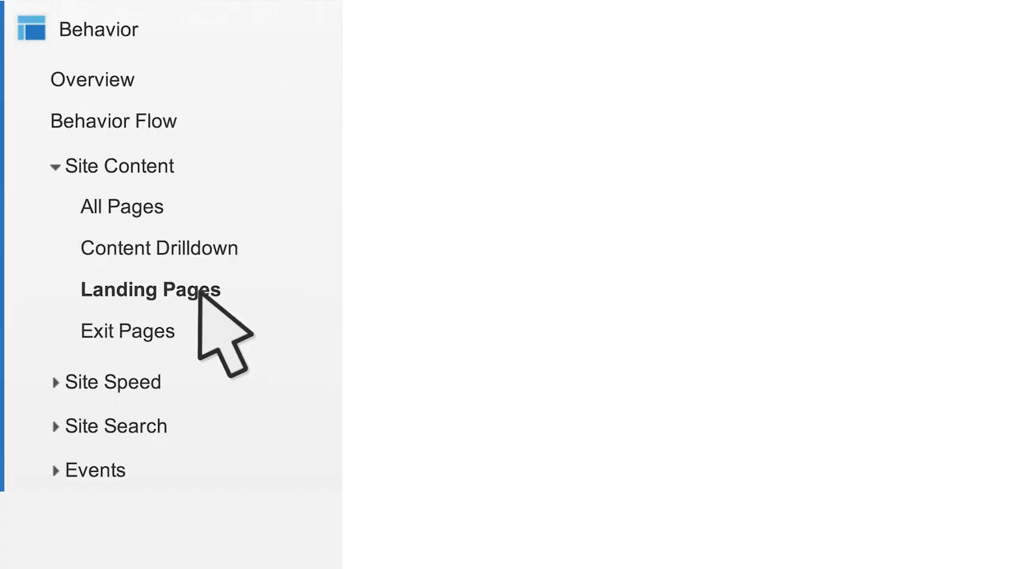
- View Landing Pages with visits compared against the site average as bars
{"action": "left_click", "coordinate": [152, 290]}
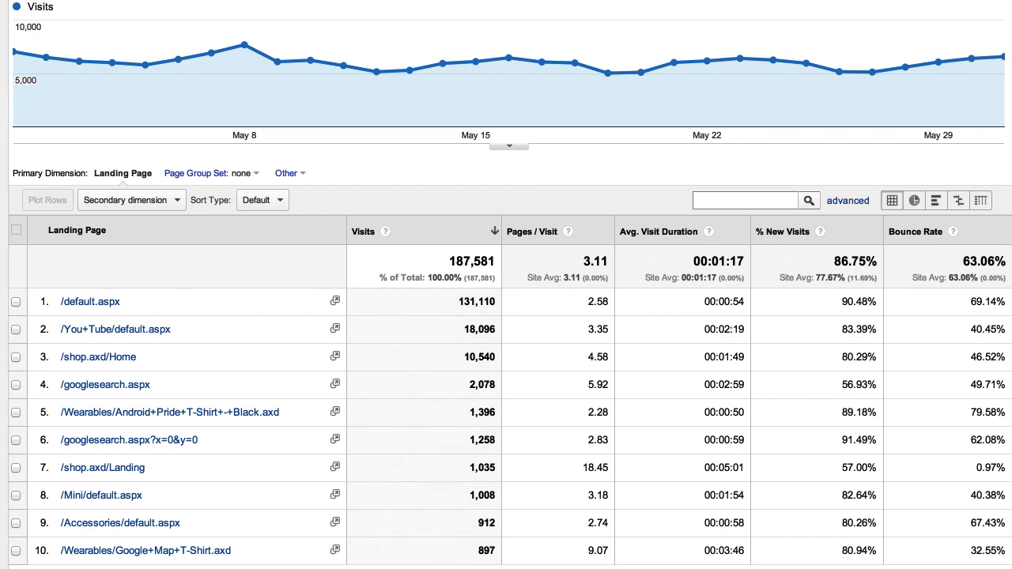
{"action": "left_click", "coordinate": [958, 200]}
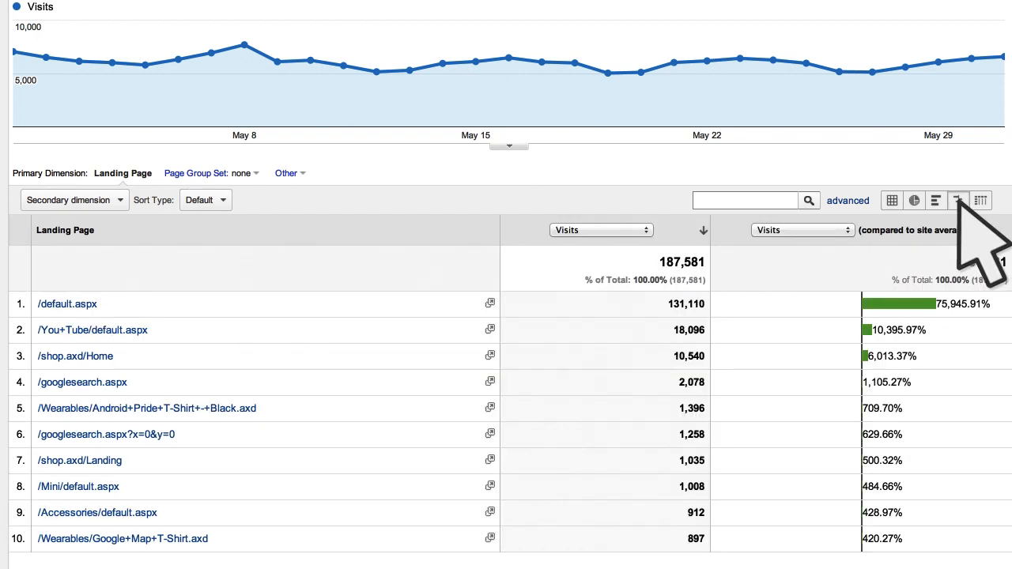
{"action": "left_click", "coordinate": [804, 231]}
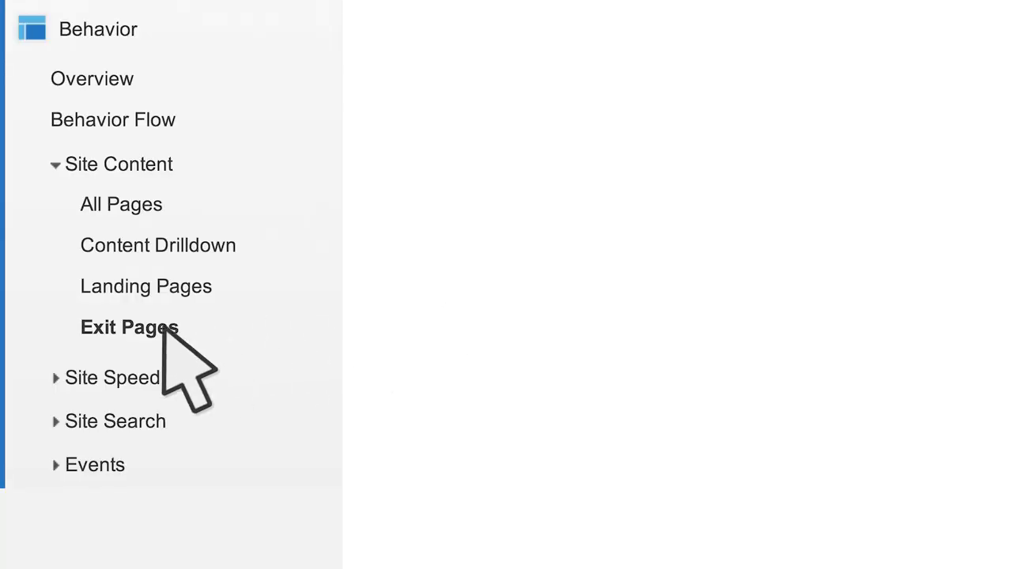
- View the Exit Pages report in the Site Content section
{"action": "left_click", "coordinate": [129, 328]}
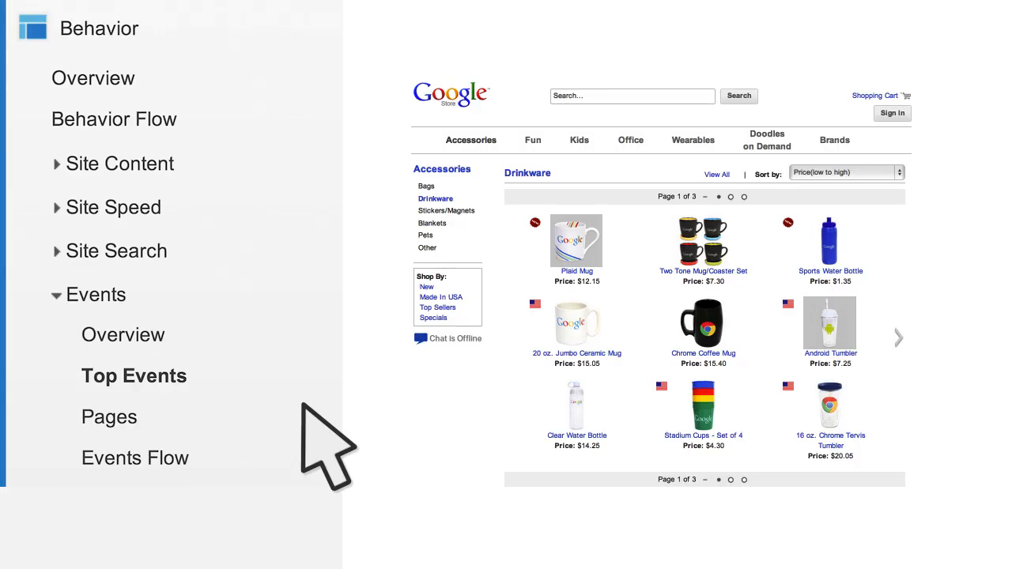
- Show the Plaid Mug quick-view popup on the example store page
{"action": "left_click", "coordinate": [576, 241]}
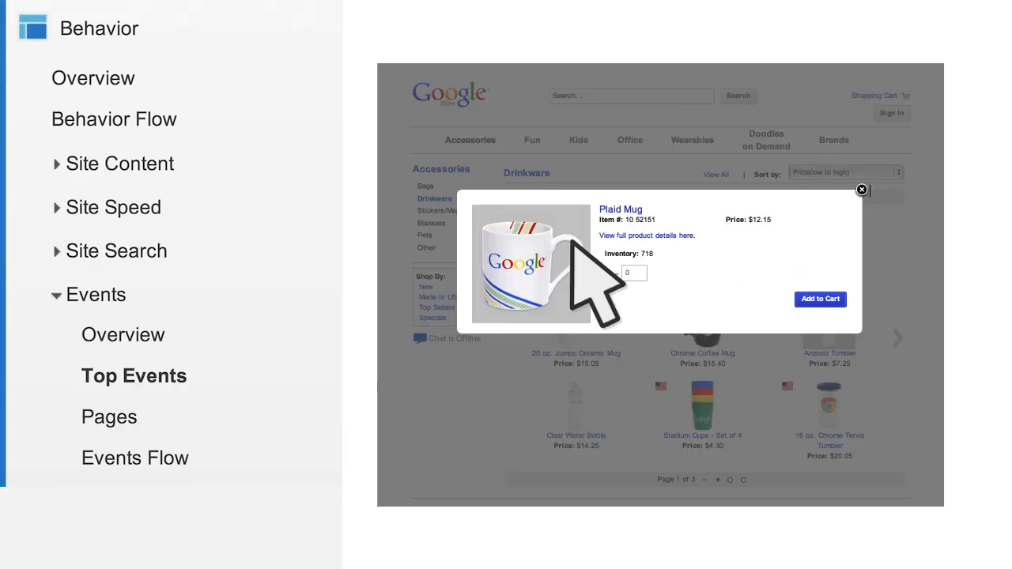
{"action": "mouse_move", "coordinate": [601, 293]}
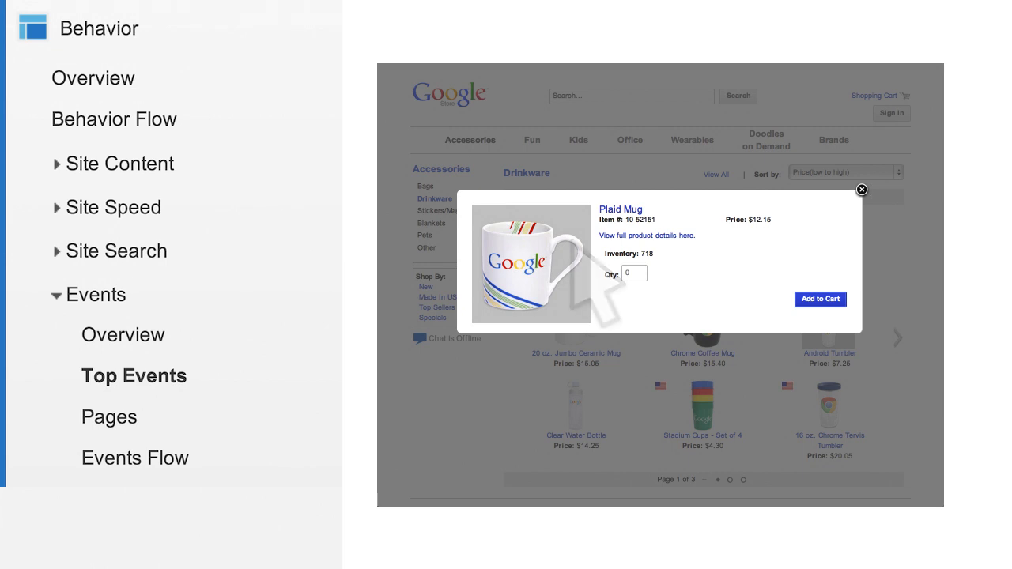
{"action": "mouse_move", "coordinate": [174, 403]}
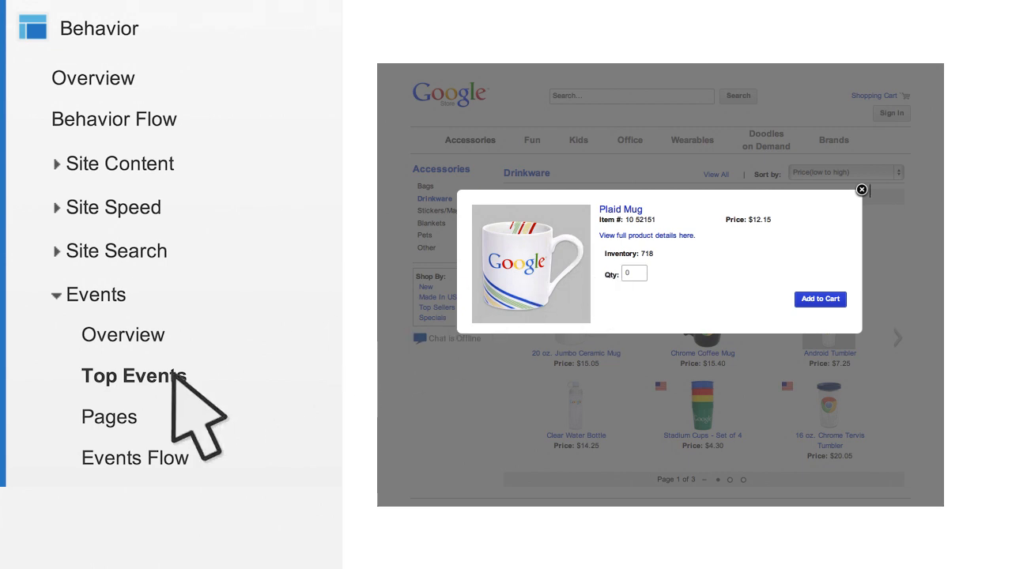
- In Top Events, drill into Video Interactions and break it down by Event Label
{"action": "left_click", "coordinate": [133, 377]}
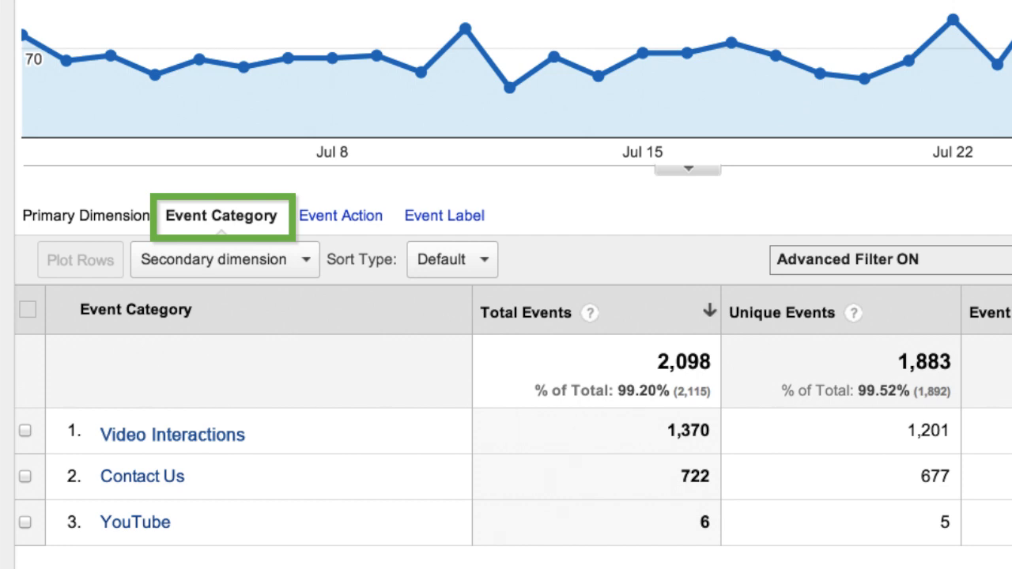
{"action": "left_click", "coordinate": [172, 433]}
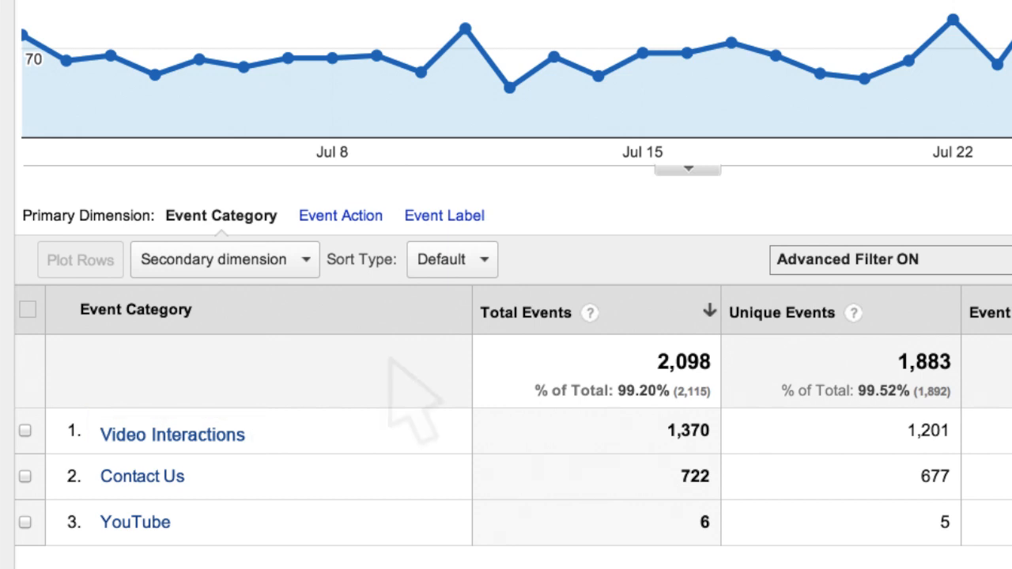
{"action": "mouse_move", "coordinate": [412, 419]}
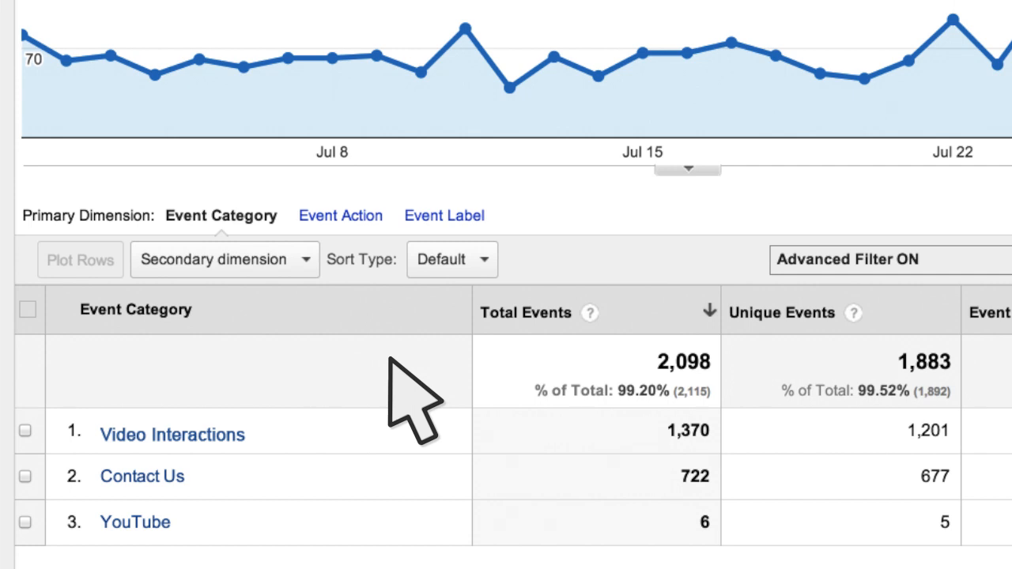
{"action": "left_click", "coordinate": [340, 215]}
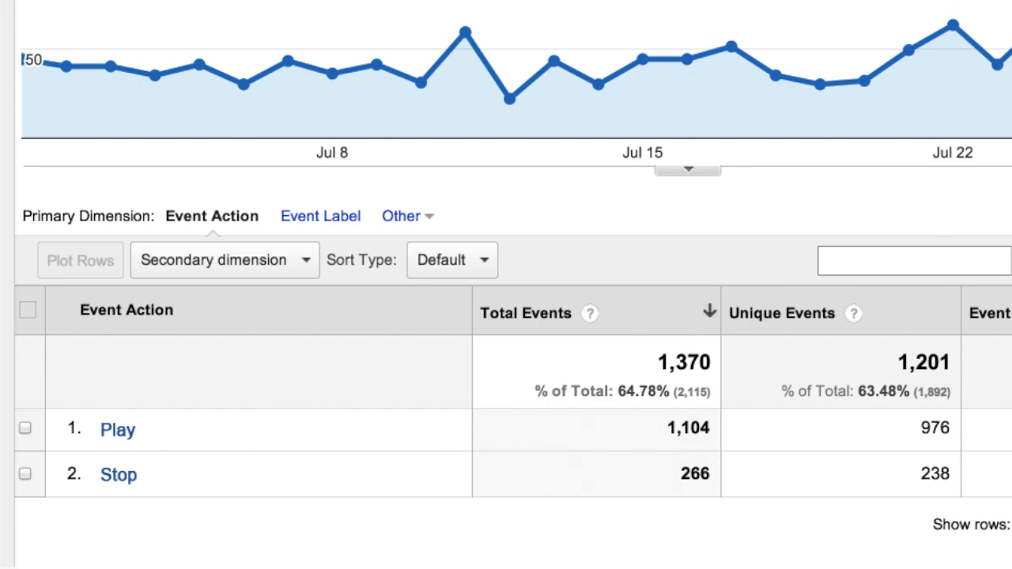
{"action": "mouse_move", "coordinate": [246, 459]}
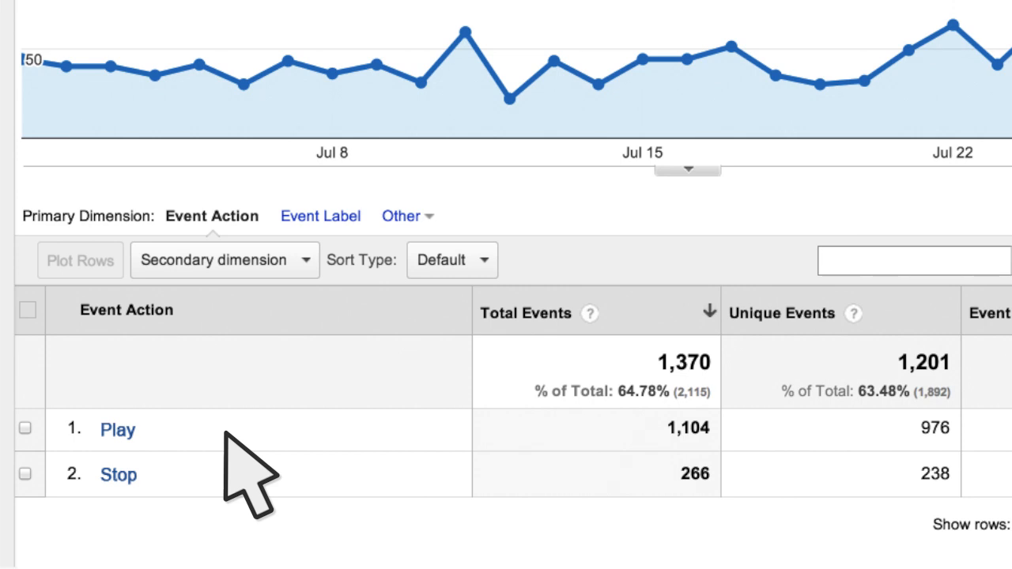
{"action": "left_click", "coordinate": [320, 215]}
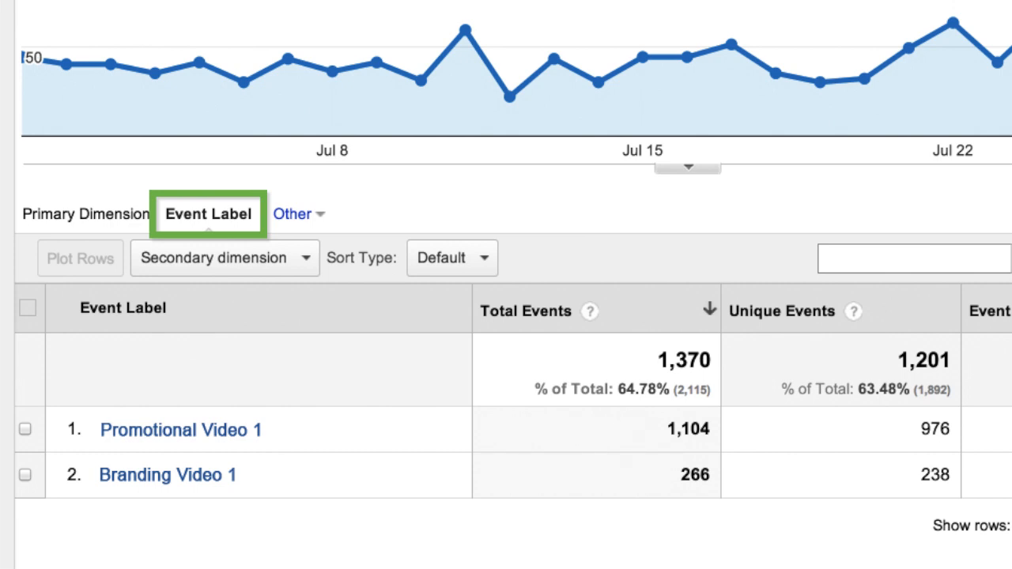
- Go to the Site Search reports with a store search for google alongside
{"action": "left_click", "coordinate": [208, 214]}
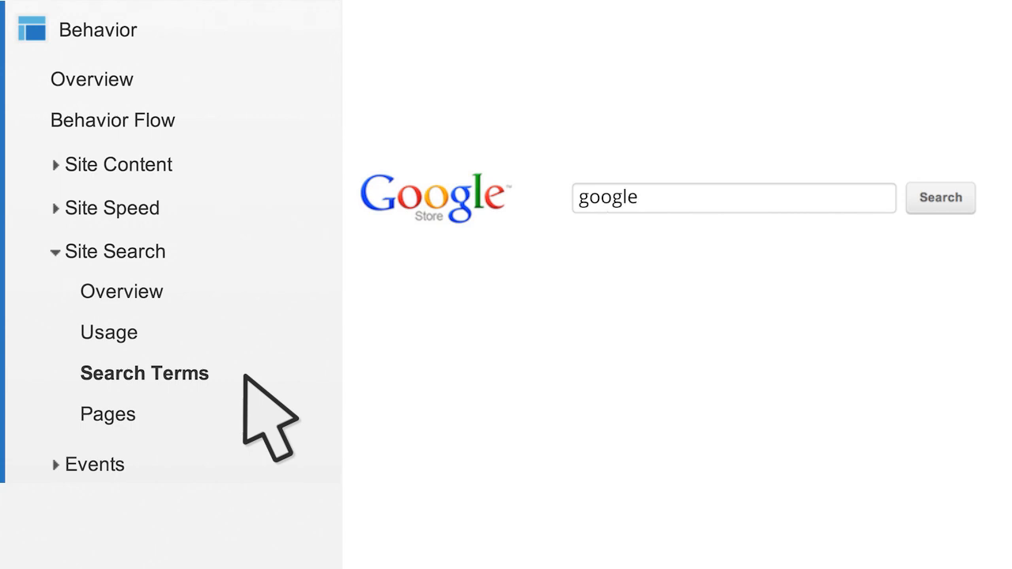
- Run the store search for 'google t-shirt' and view the Search Terms table
{"action": "type", "text": "t-shirt"}
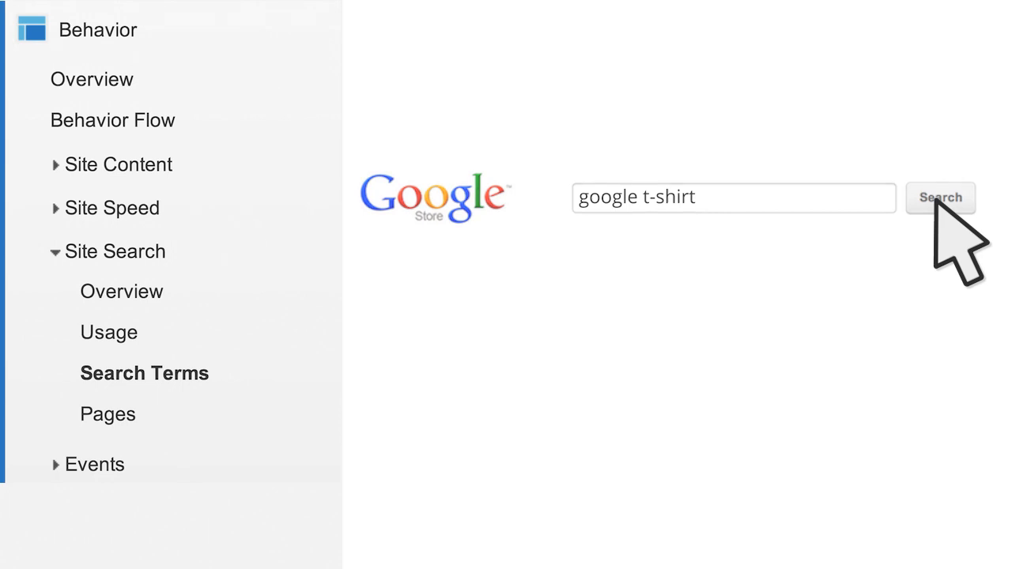
{"action": "left_click", "coordinate": [939, 196]}
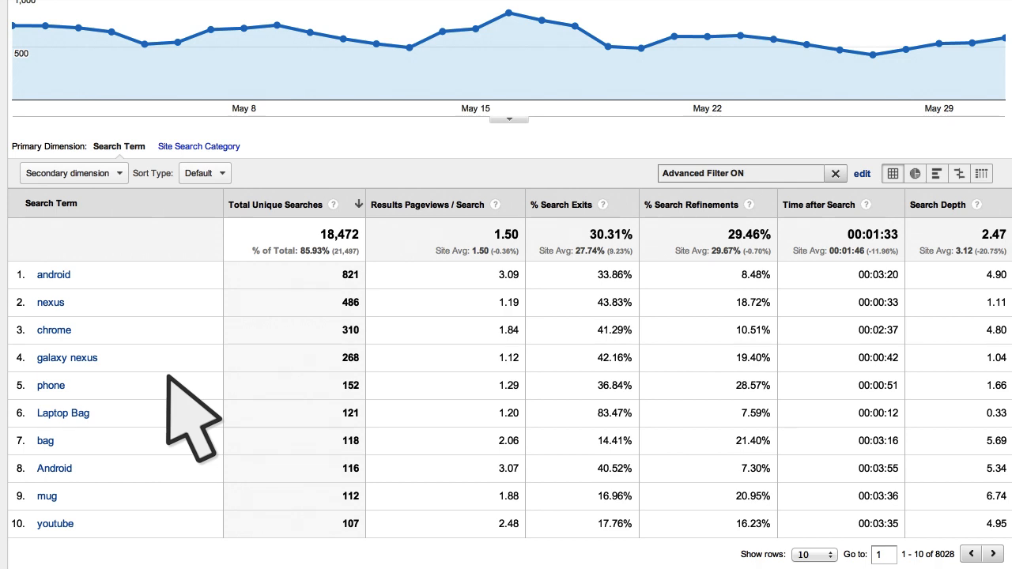
- Switch Search Terms to Refined Keyword, then return to the Behavior section's reports
{"action": "left_click", "coordinate": [73, 172]}
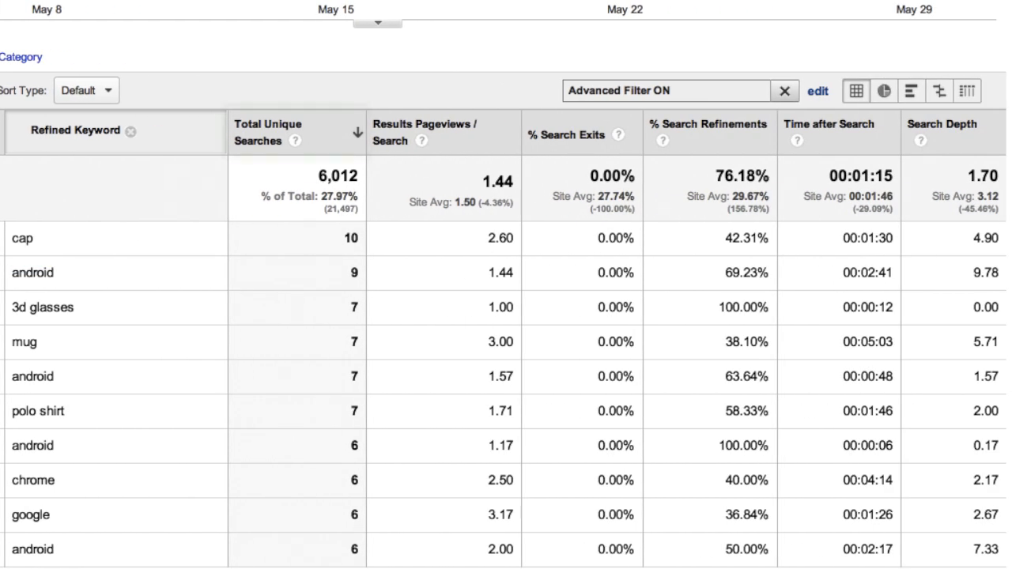
{"action": "left_click", "coordinate": [297, 133]}
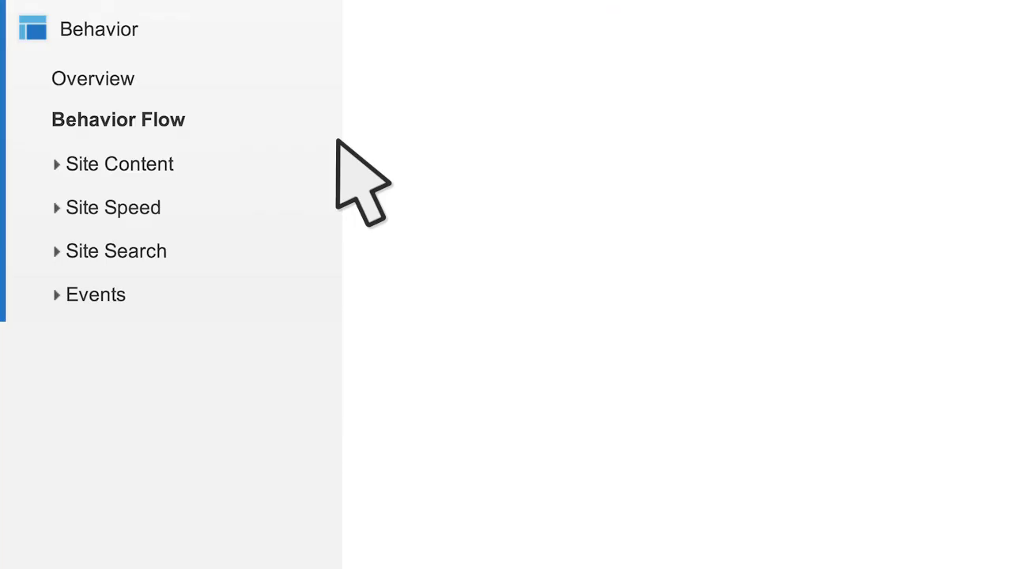
- Show Behavior Flow and bring up the /you+tube/accessories node's traffic options
{"action": "left_click", "coordinate": [117, 120]}
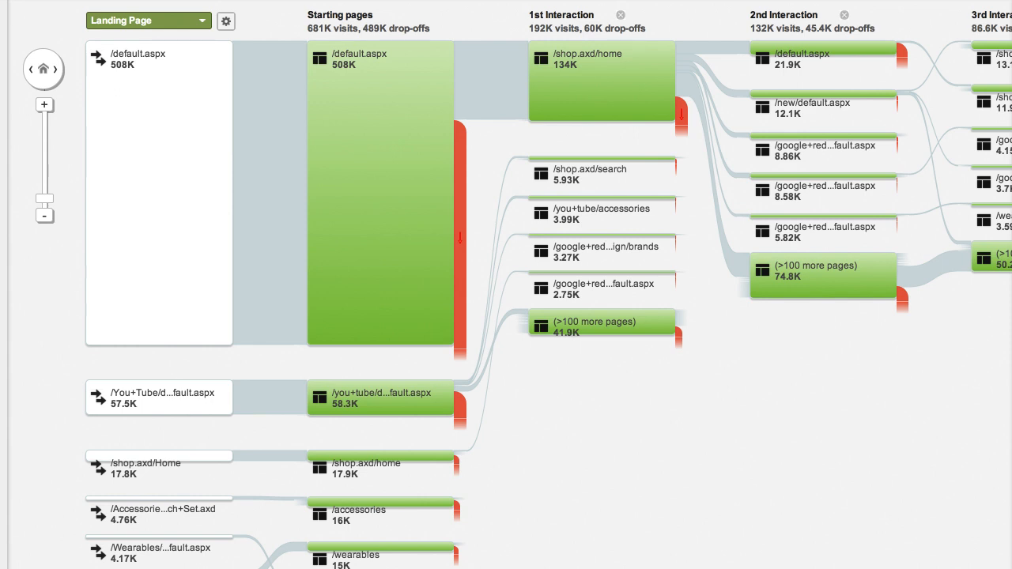
{"action": "left_click", "coordinate": [601, 82]}
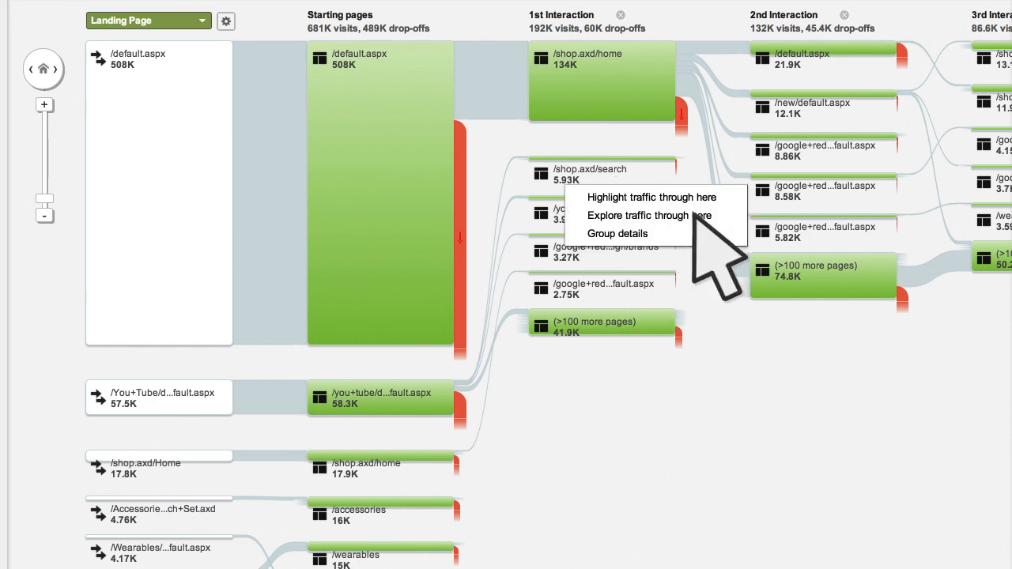
{"action": "mouse_move", "coordinate": [823, 300]}
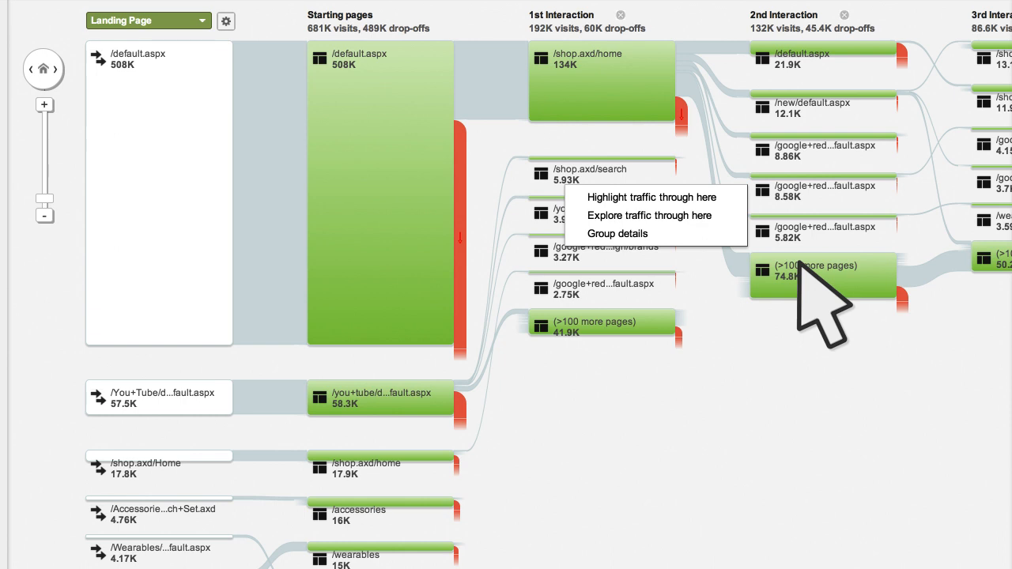
- Explore traffic through the /you+tube/accessories page, before and after that step
{"action": "left_click", "coordinate": [650, 215]}
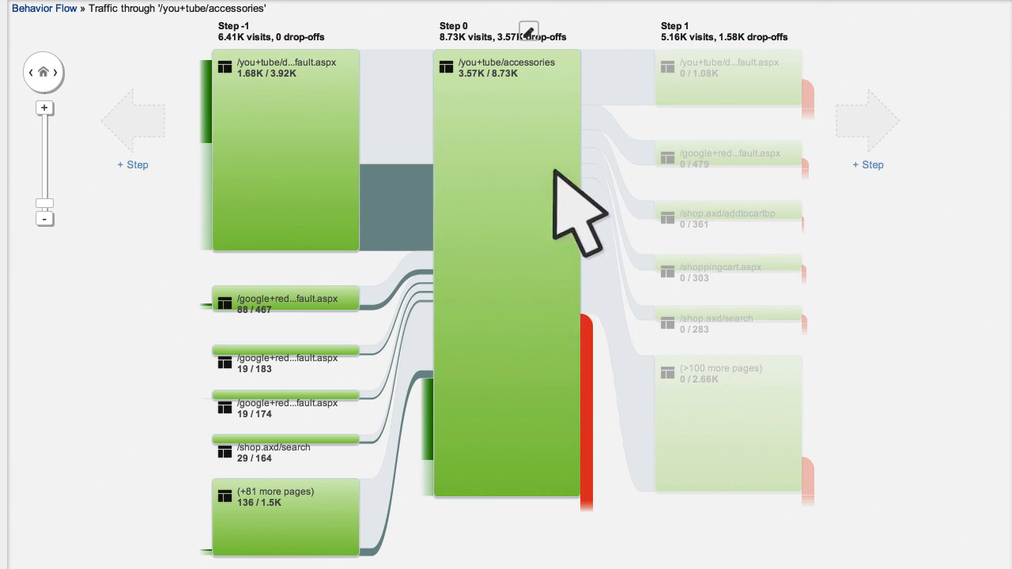
- Define a page group 'Search page' matching pages beginning with /shop.axd/Search and apply it
{"action": "left_click", "coordinate": [529, 31]}
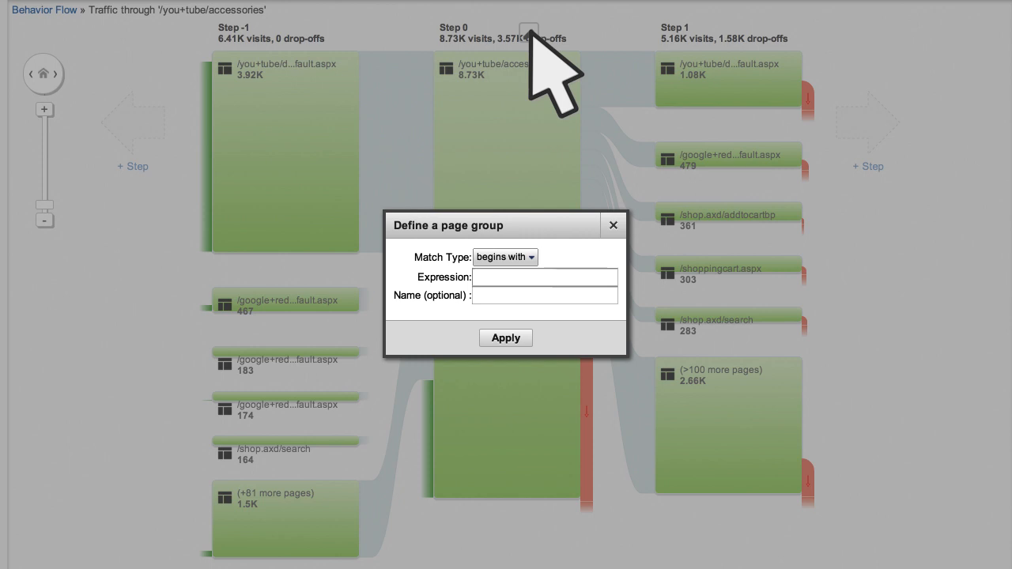
{"action": "type", "text": "/shop.axd/Search"}
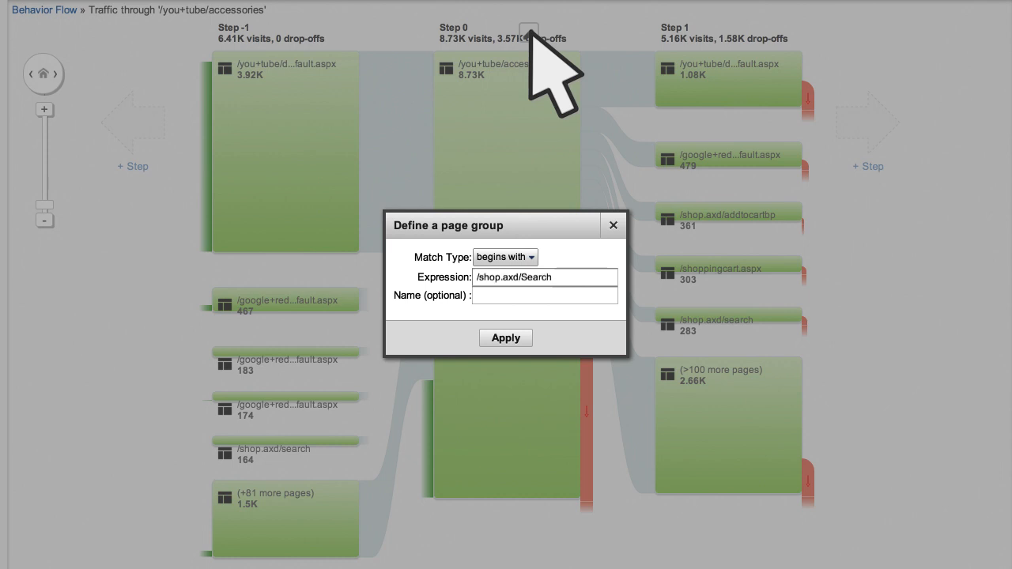
{"action": "type", "text": "Search page"}
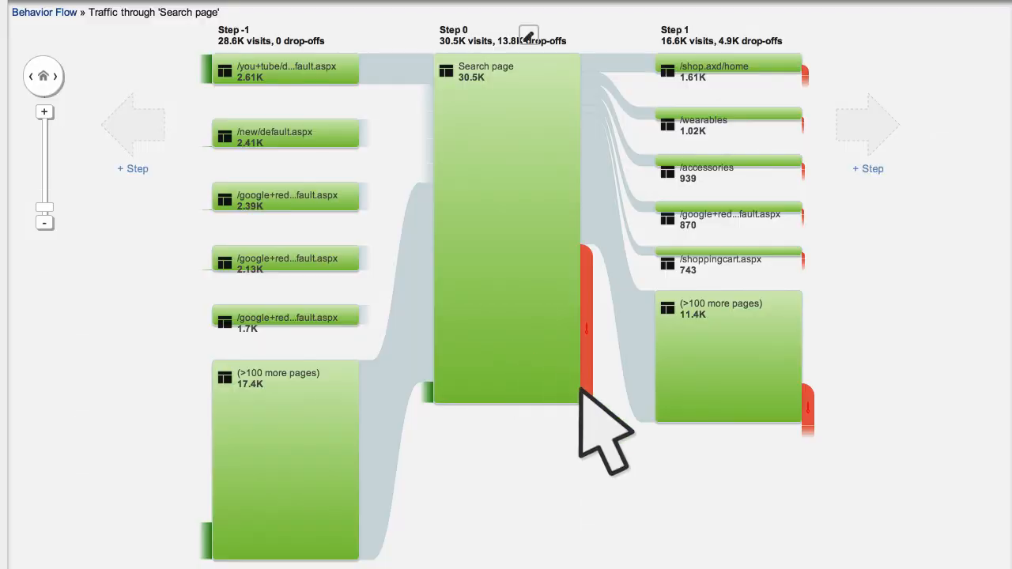
{"action": "mouse_move", "coordinate": [699, 493]}
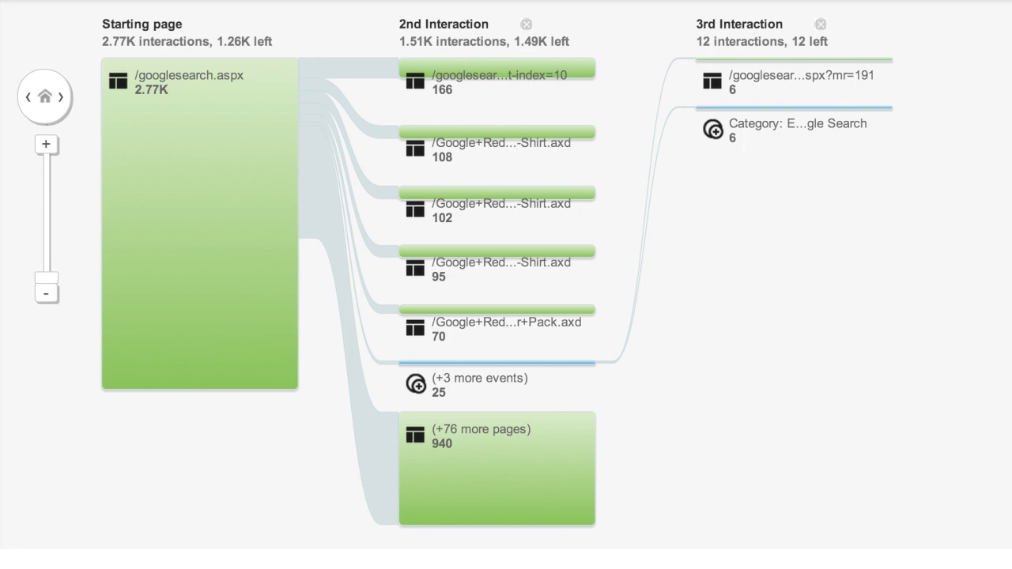
{"action": "mouse_move", "coordinate": [496, 386]}
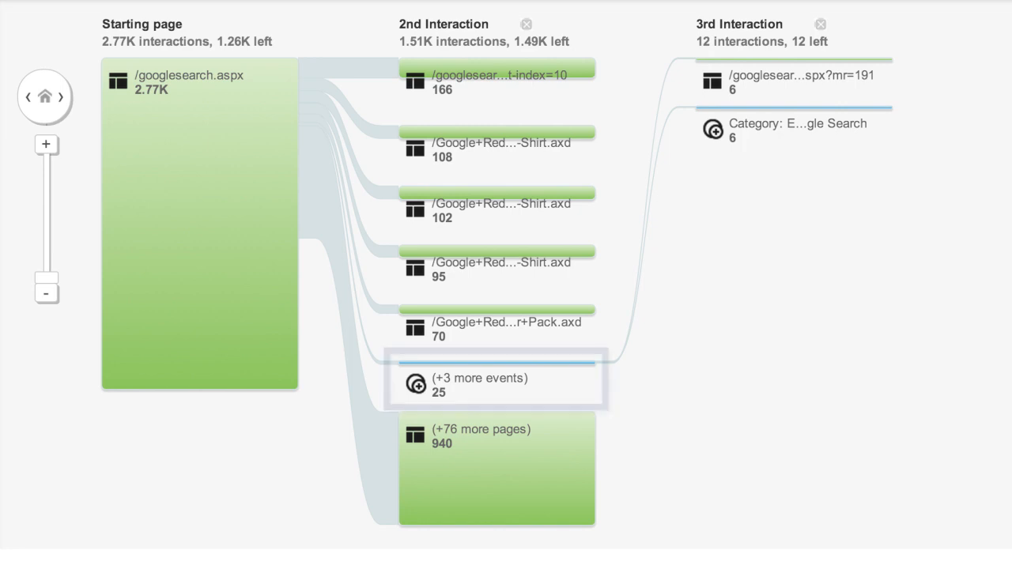
- Single out the '(+3 more events)' node in the 2nd Interaction column
{"action": "left_click", "coordinate": [497, 380]}
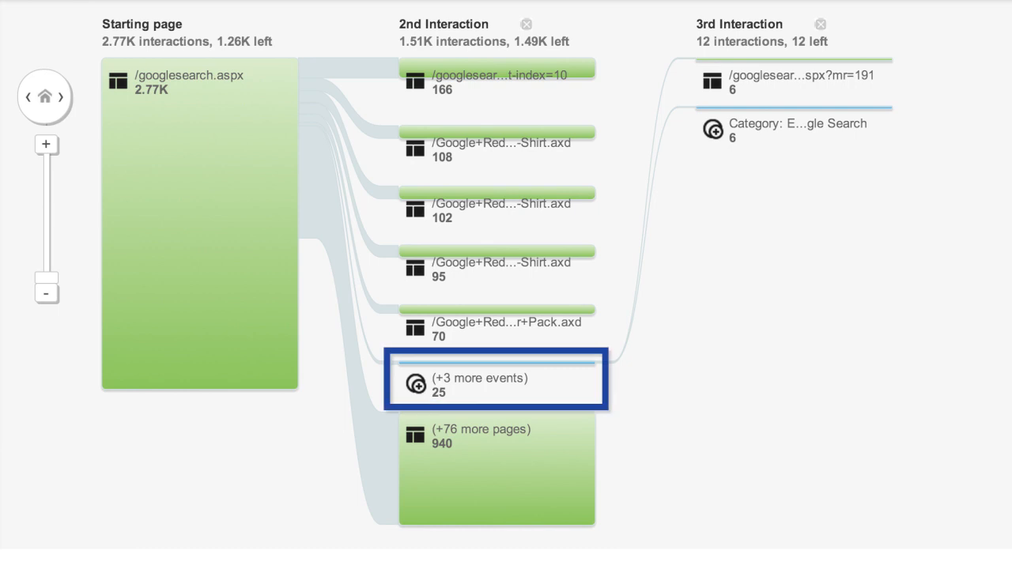
{"action": "mouse_move", "coordinate": [497, 328]}
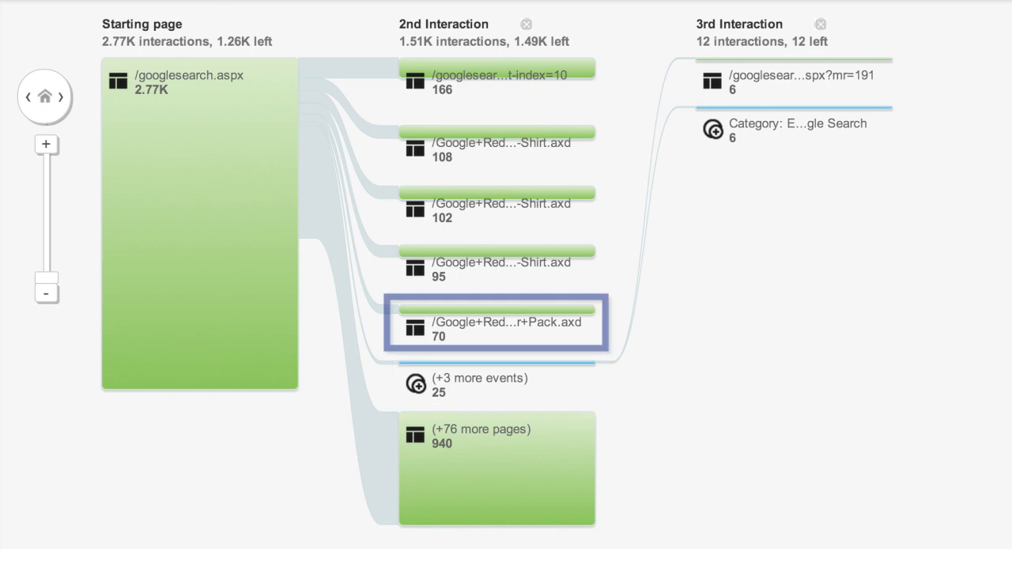